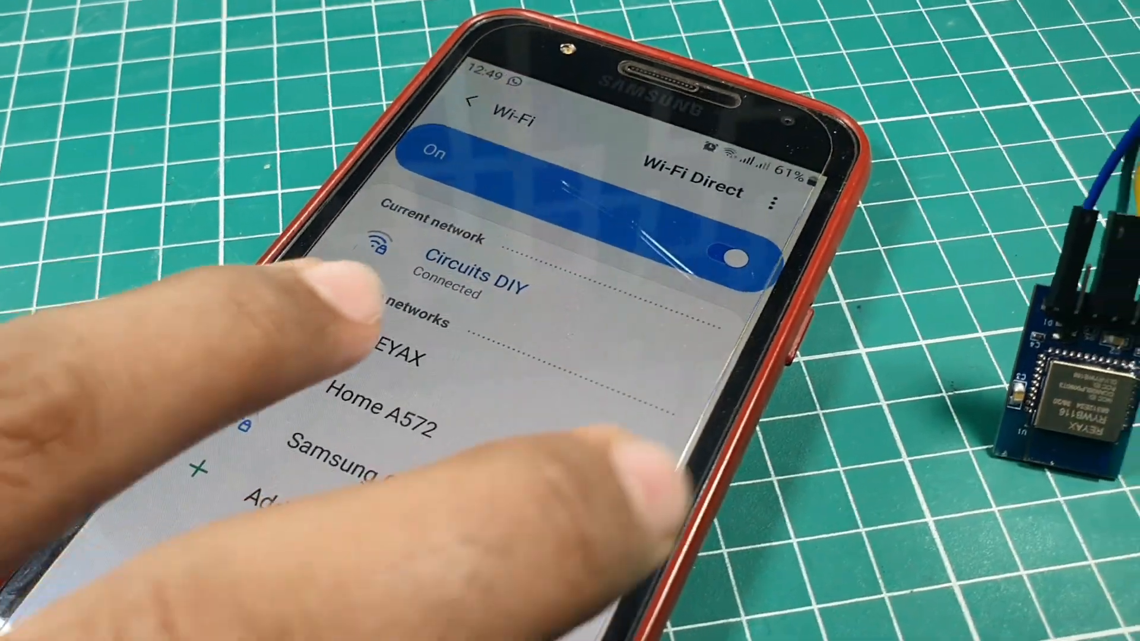
Step: Select the REYAX network under Available networks to bring up its password prompt
left_click(393, 357)
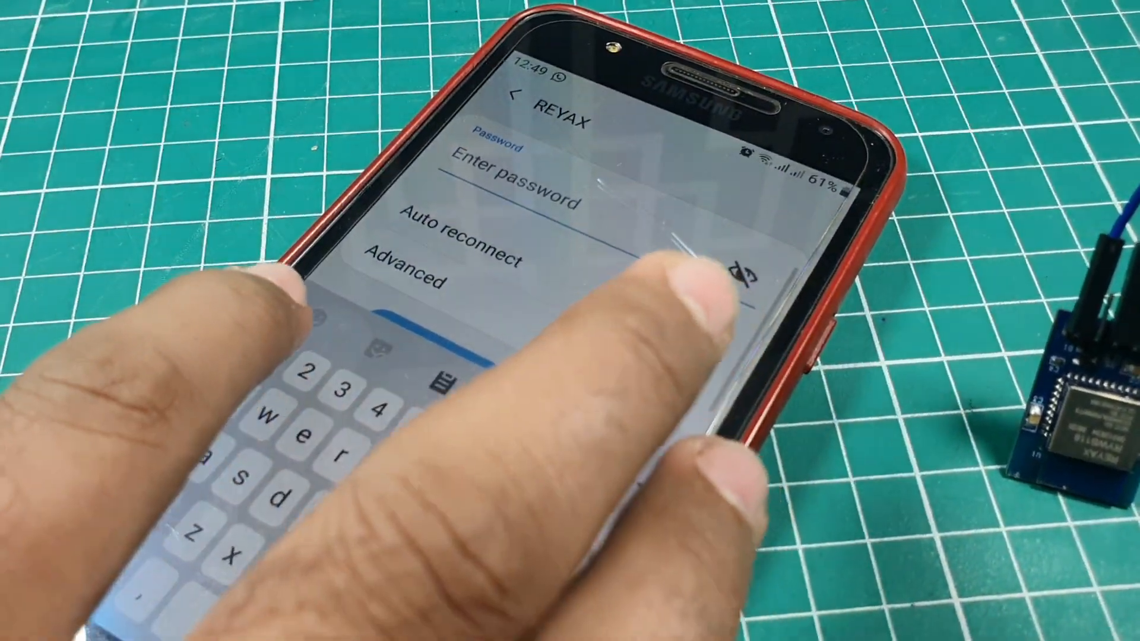